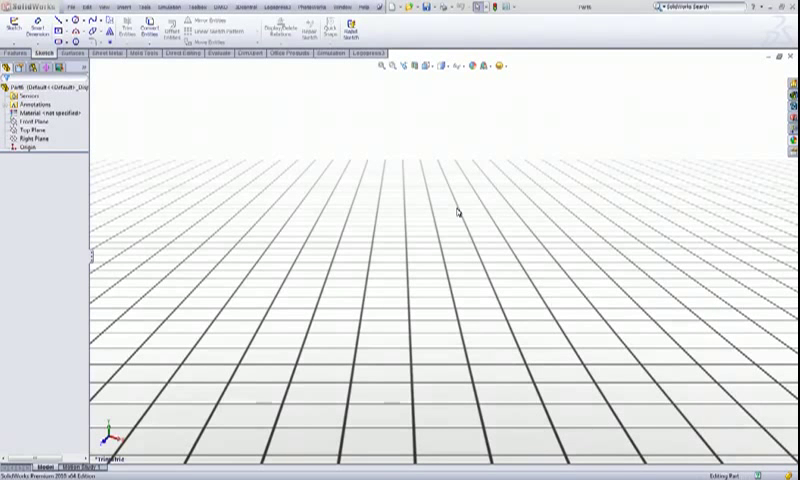
mouse_move(208, 160)
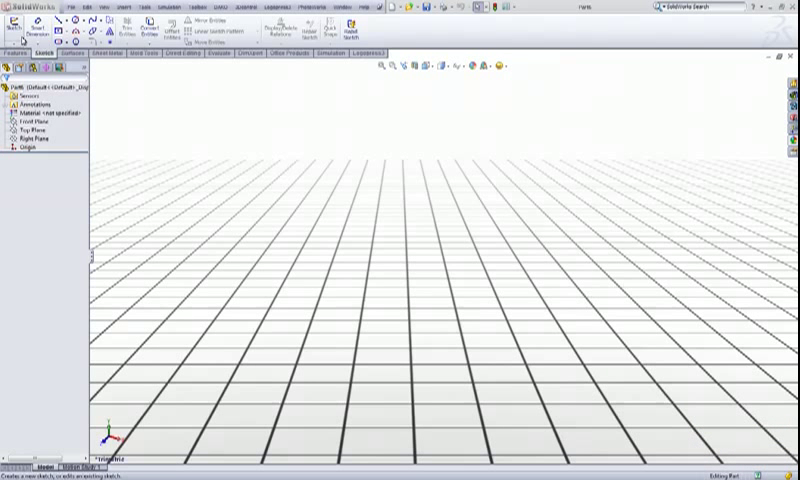
- Sketch a wavy spline on the floor plane and extrude it as a thin-feature wall
left_click(12, 20)
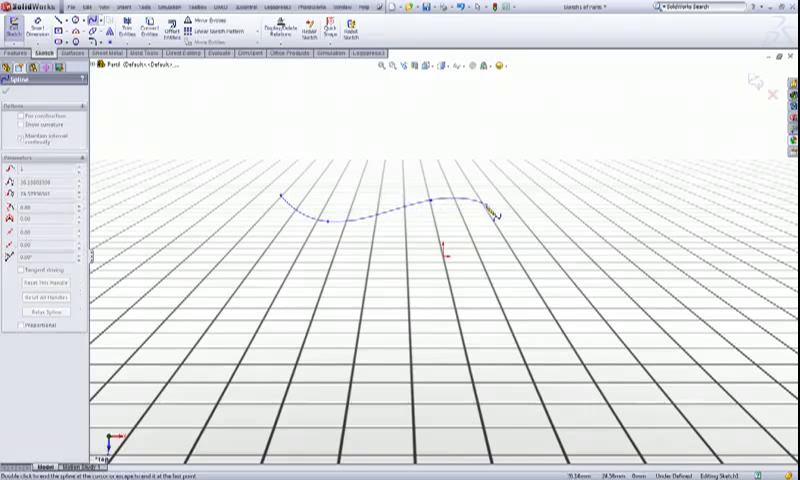
left_click_drag(484, 212, 656, 218)
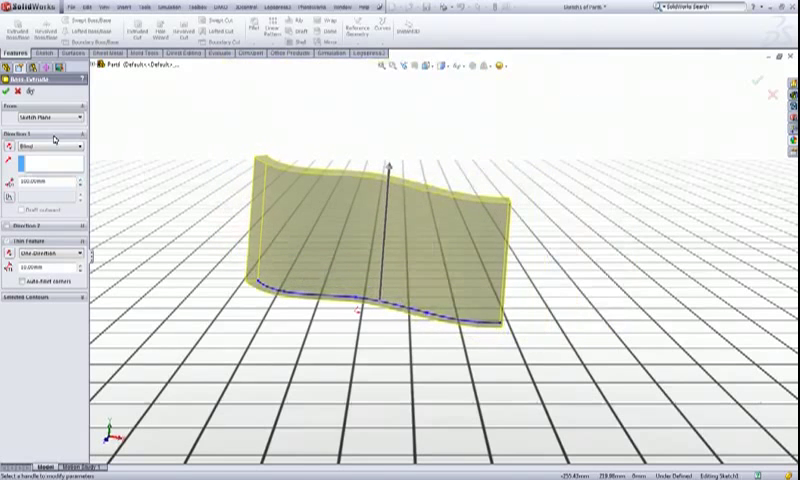
left_click(8, 76)
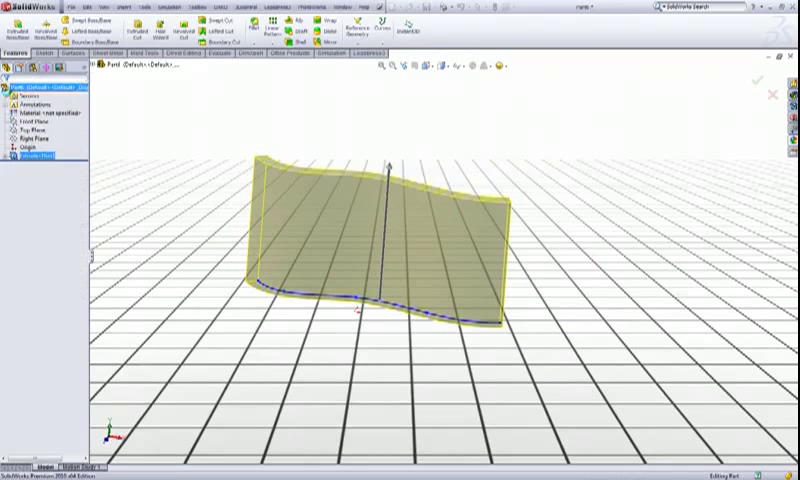
- Finish the extruded wavy body and browse the Appearances library for a colour
left_click(760, 82)
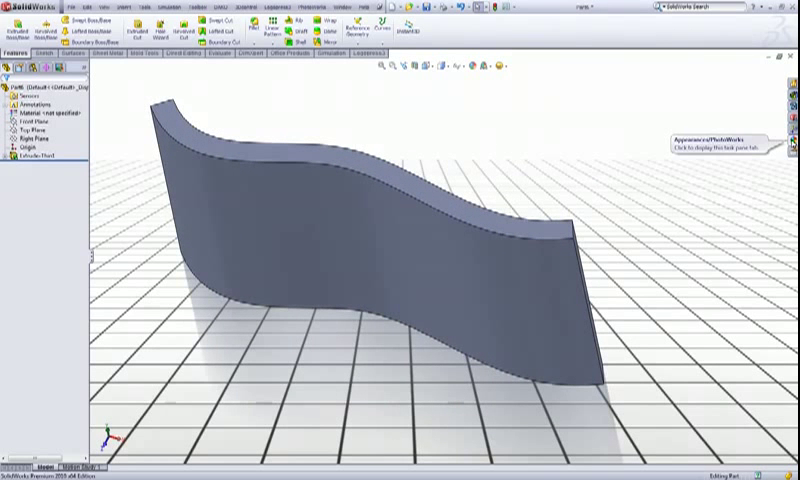
left_click(792, 148)
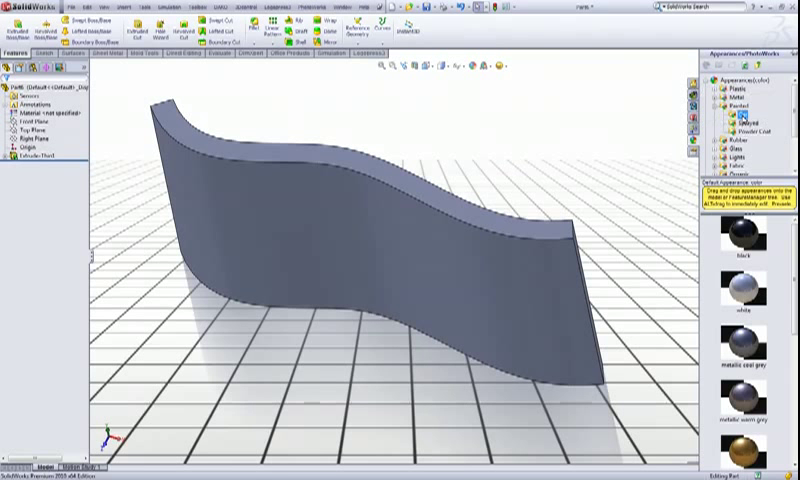
scroll("down", 3)
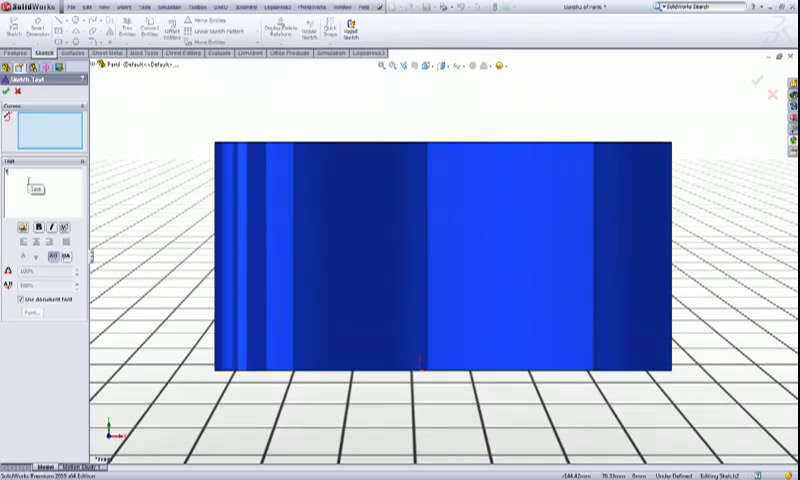
- Enter the sketch text 'Tutorial' on the front plane and go to its font settings
type("Tutorial")
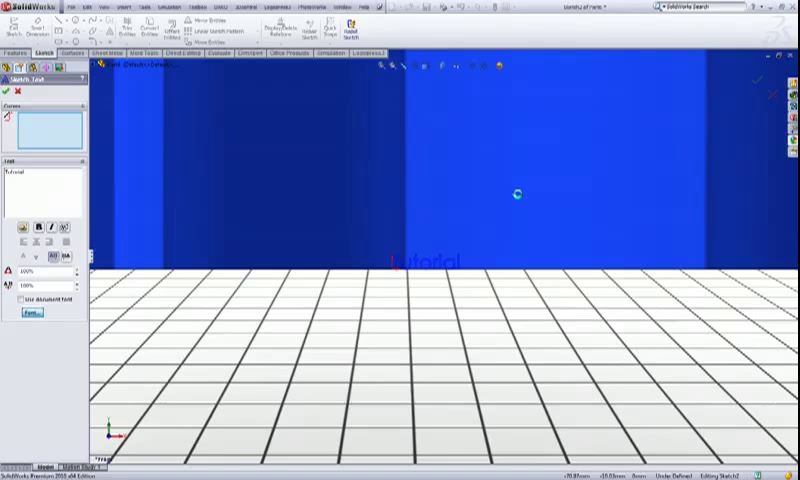
mouse_move(200, 312)
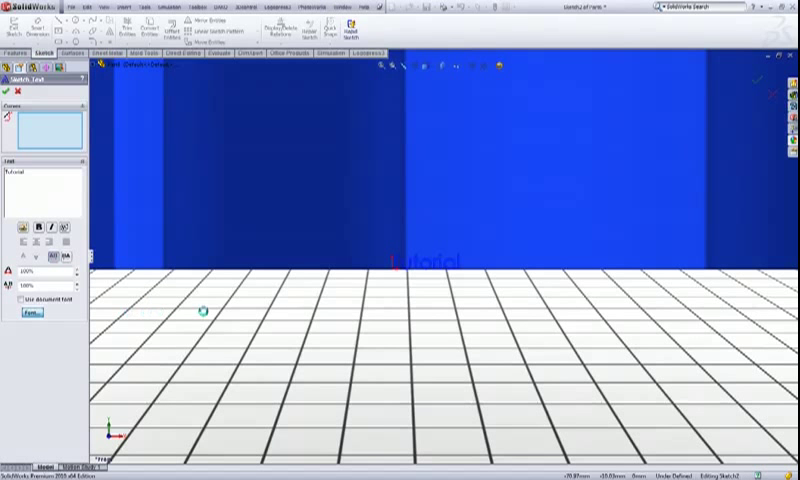
left_click(30, 314)
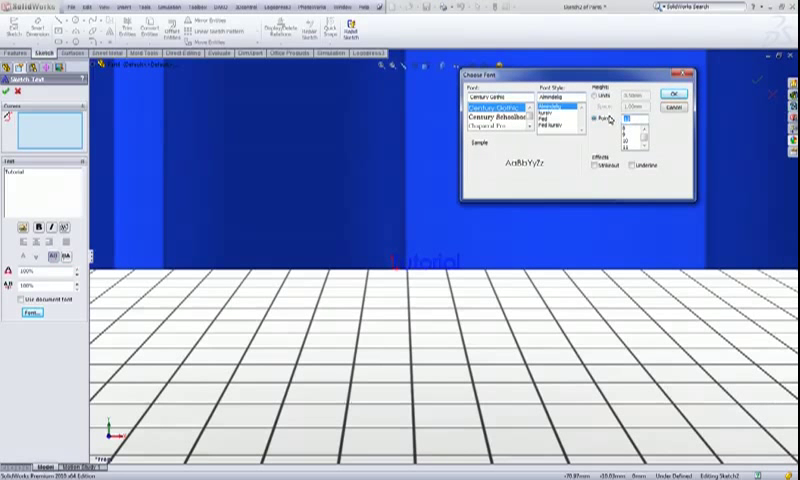
- Apply a larger text height and a bold decorative typeface to the Tutorial text
left_click(676, 92)
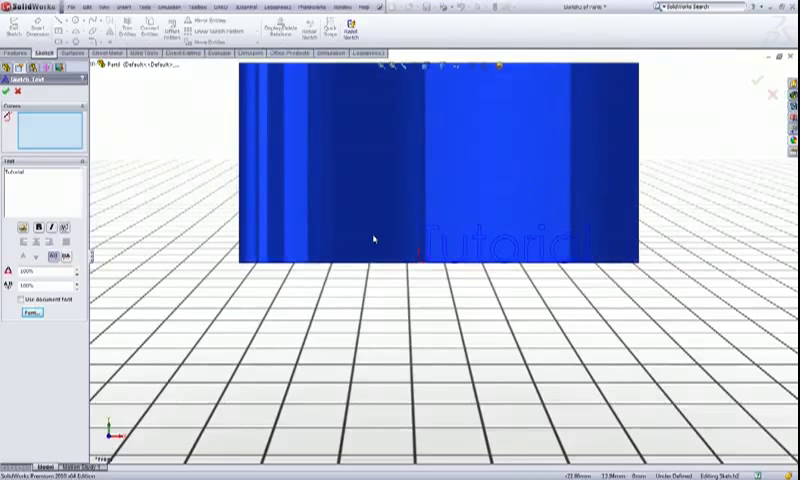
left_click(32, 312)
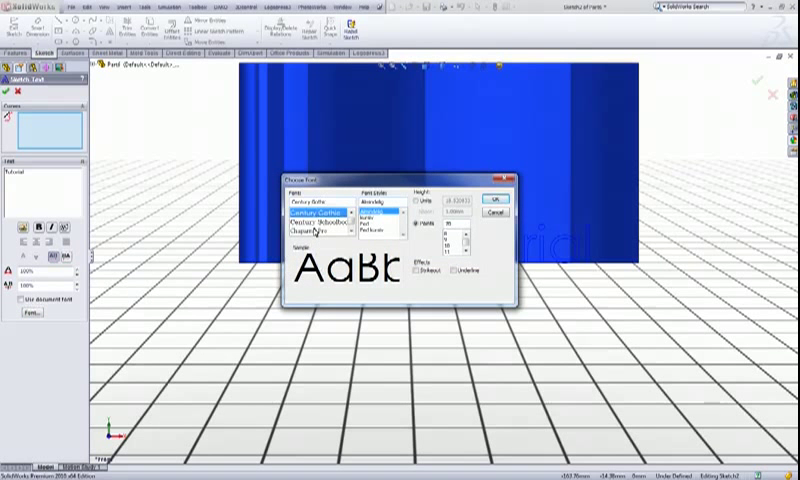
left_click(320, 210)
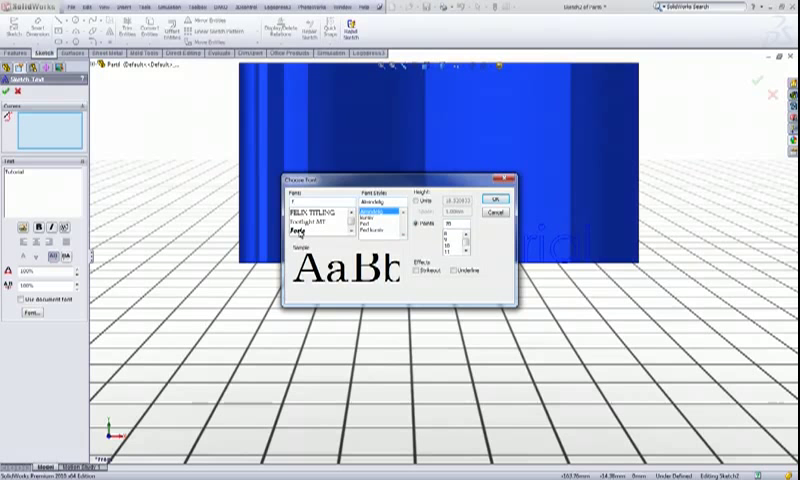
left_click(492, 200)
type("Forte")
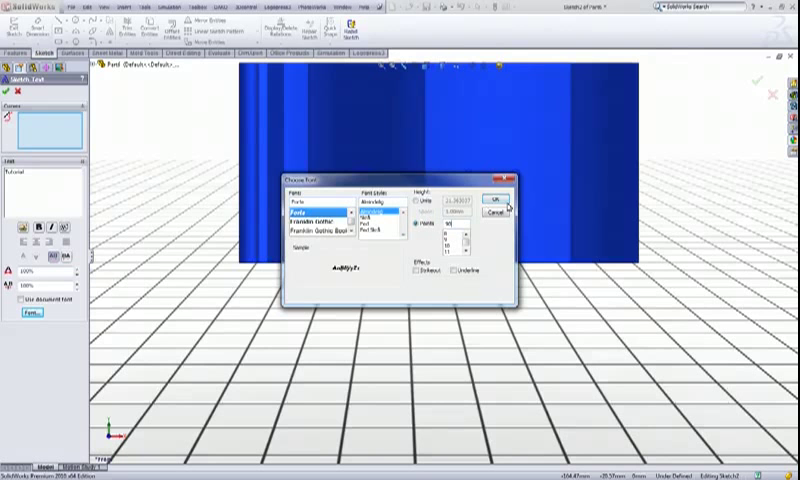
left_click(496, 200)
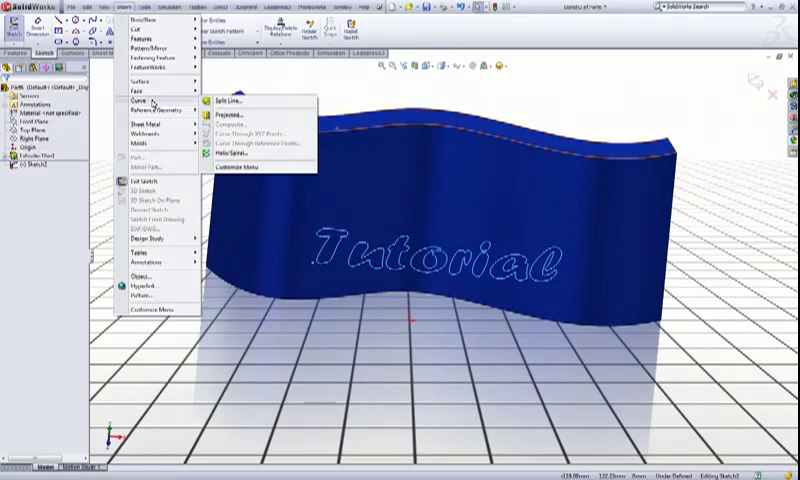
- Start a Split Line projection of the text sketch onto the body's front face
left_click(228, 100)
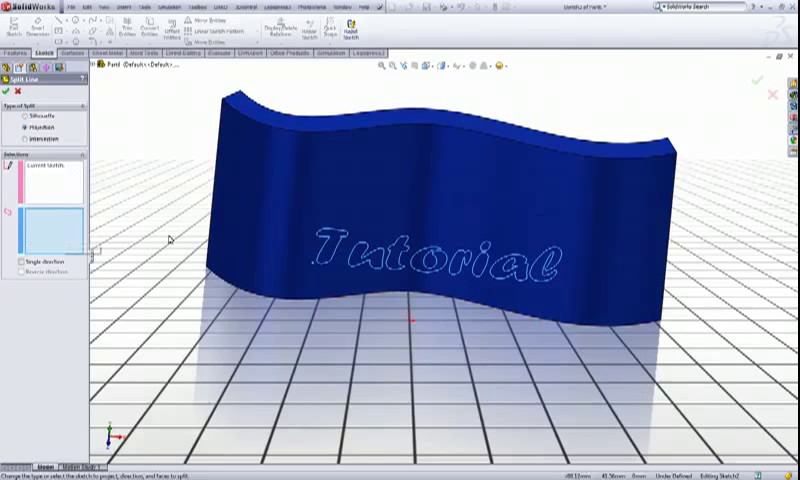
mouse_move(302, 224)
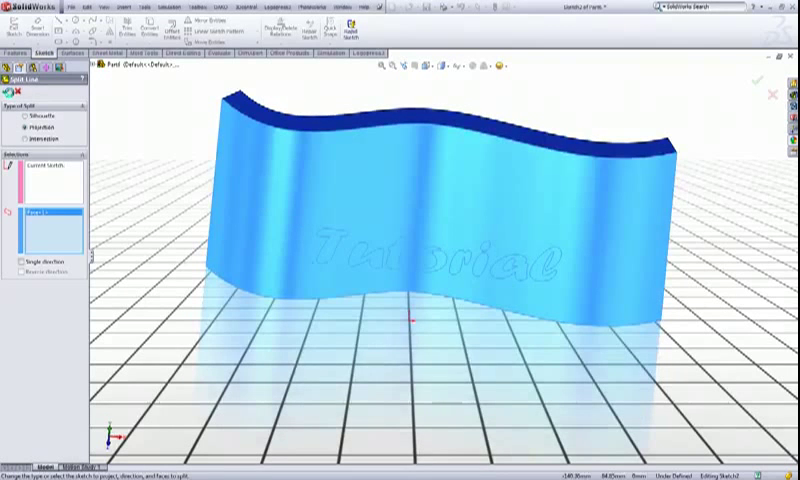
left_click(760, 82)
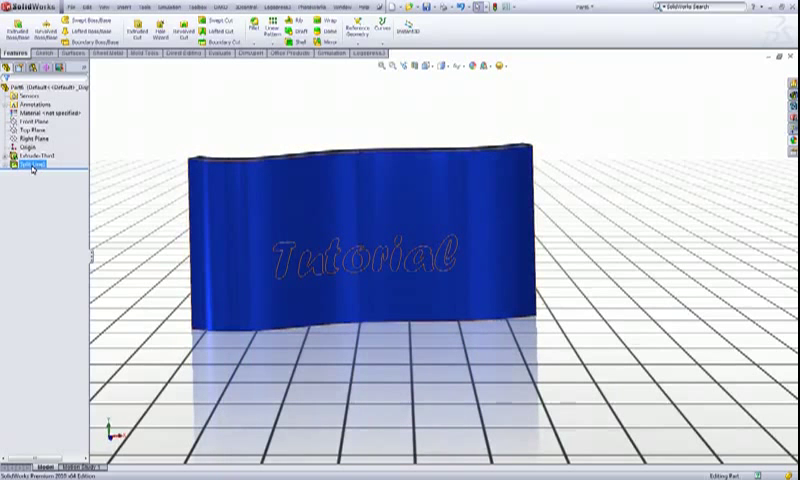
- From the Tutorial sketch's options, start a Wrap feature to scribe it onto the wavy face
right_click(32, 164)
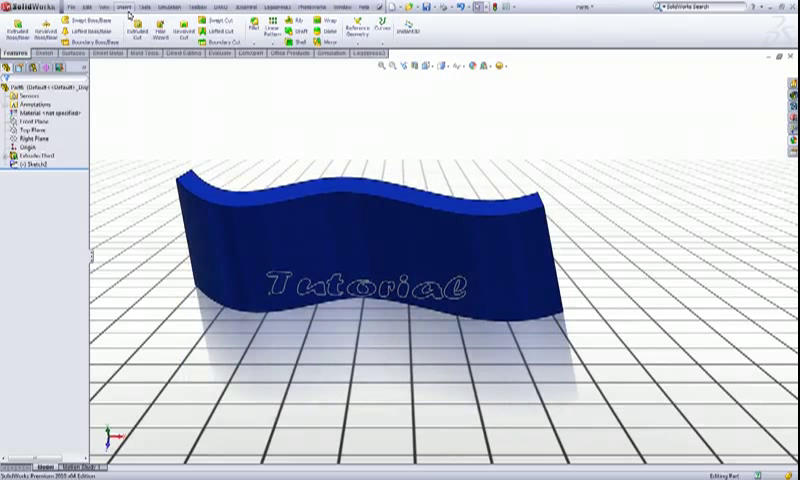
left_click(136, 8)
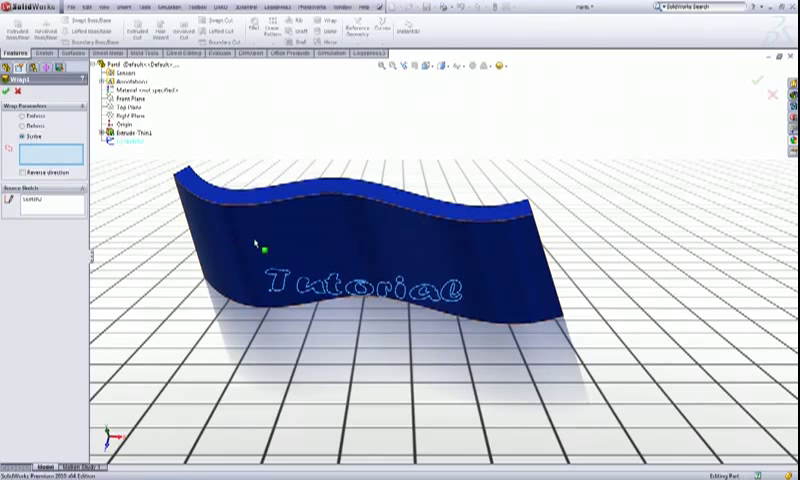
mouse_move(308, 260)
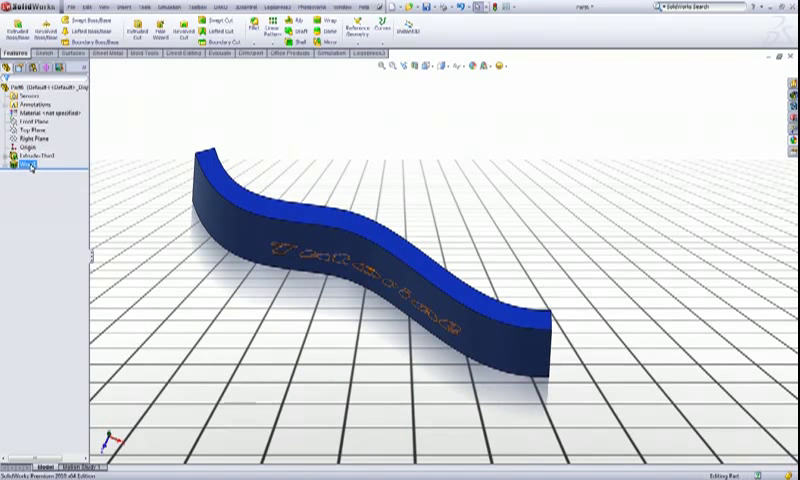
- Edit the Wrap feature and switch its type from Scribe to Emboss
right_click(28, 156)
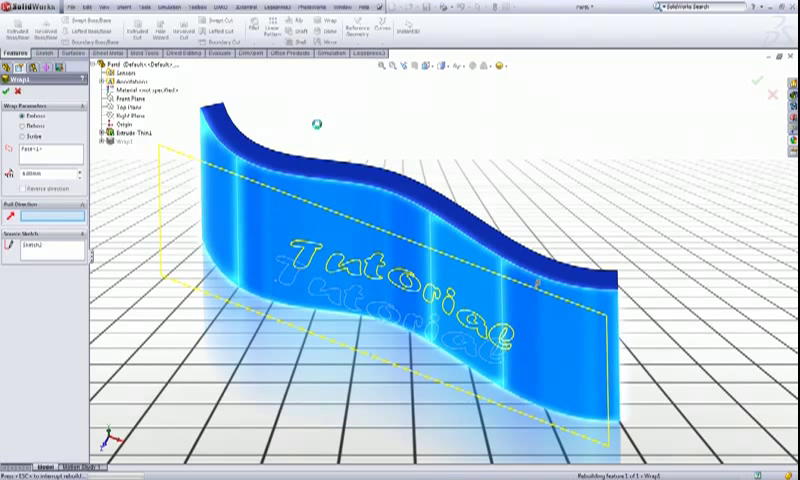
left_click(758, 78)
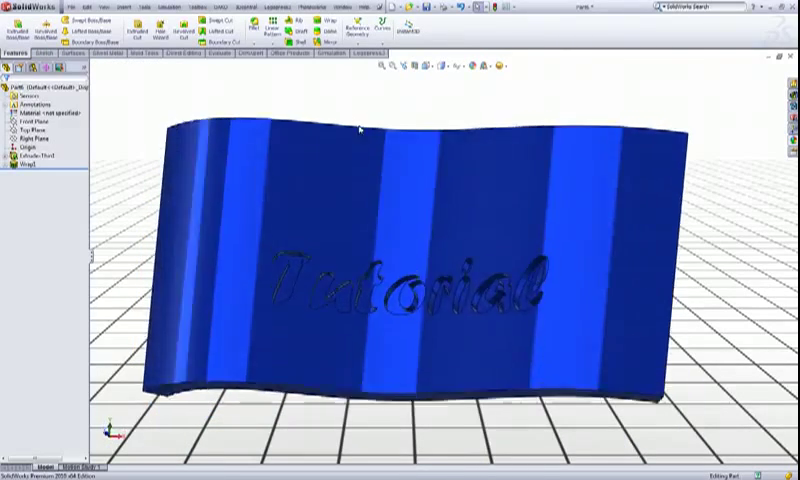
- Remove the wrap and extrude the Tutorial sketch with an Up To Surface end condition
right_click(18, 168)
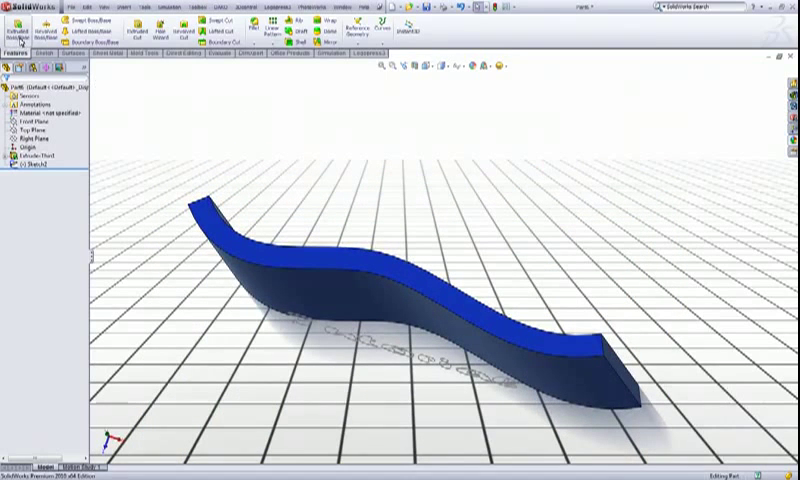
left_click(16, 24)
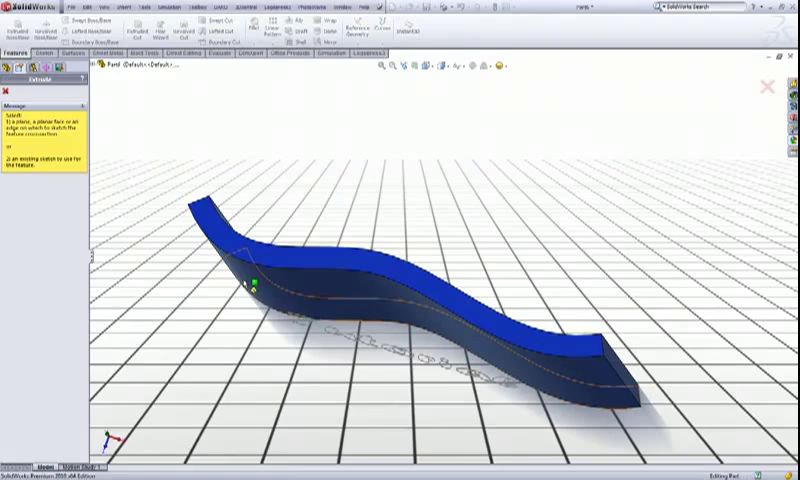
left_click(100, 66)
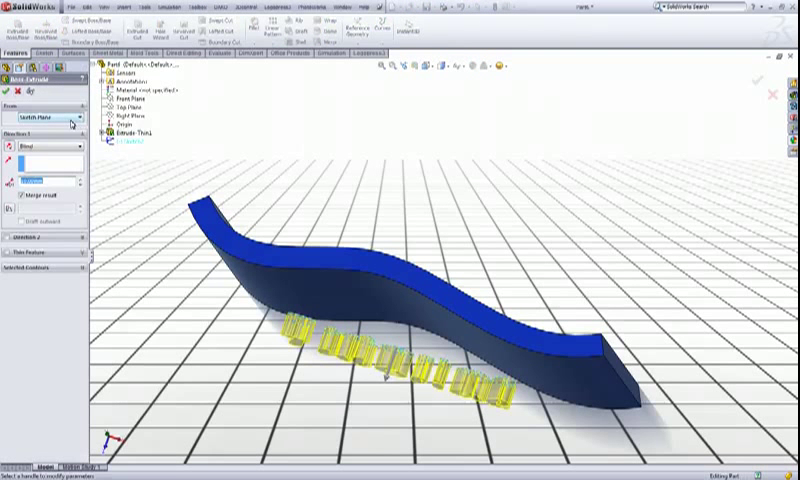
mouse_move(76, 116)
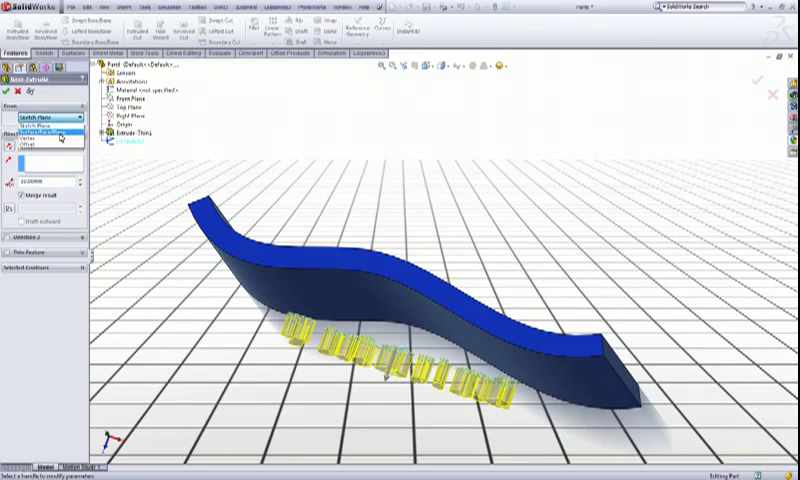
left_click(58, 136)
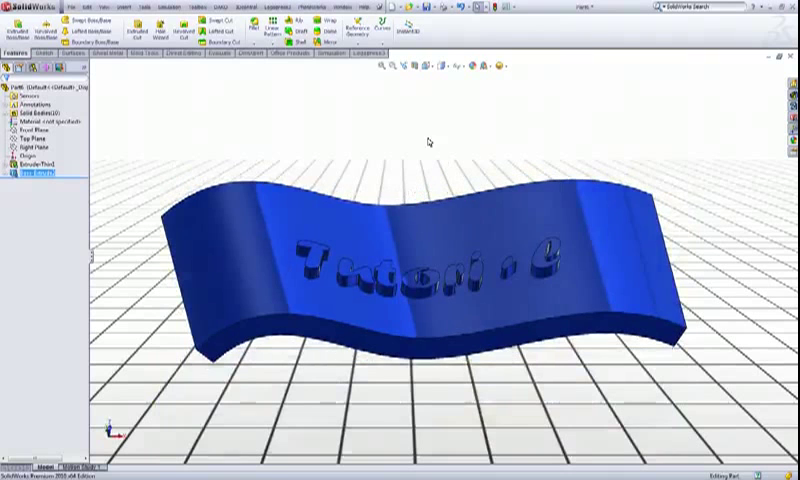
- Select the Tutorial sketch and start a Wrap feature set to Emboss on the front face
left_click(30, 176)
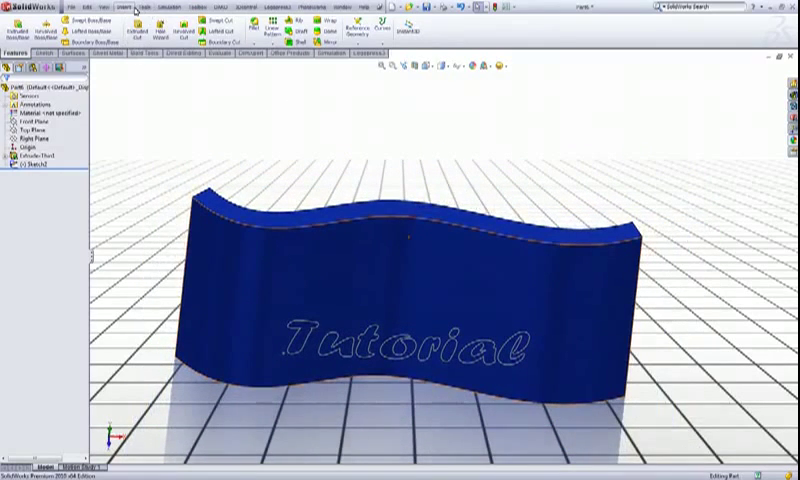
left_click(108, 16)
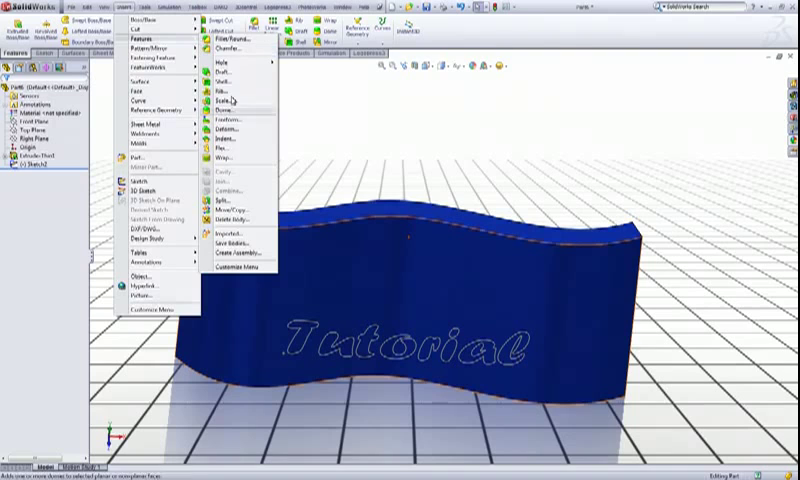
left_click(224, 100)
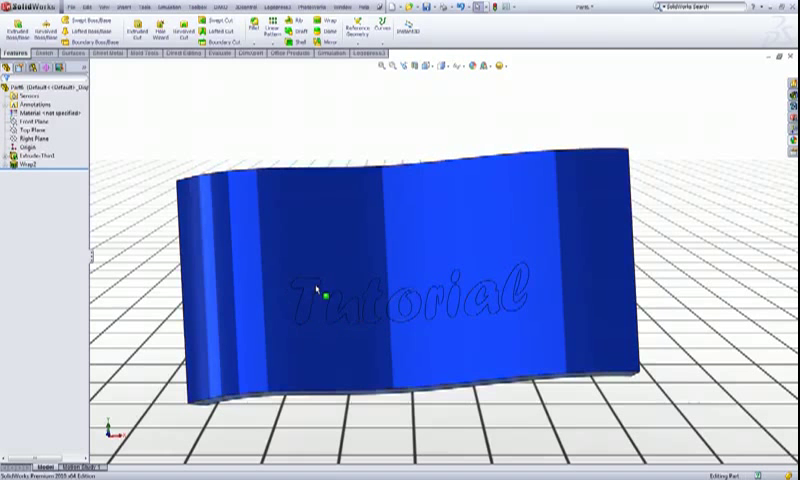
- Select the Tutorial lettering faces and apply a white appearance to them
left_click(318, 292)
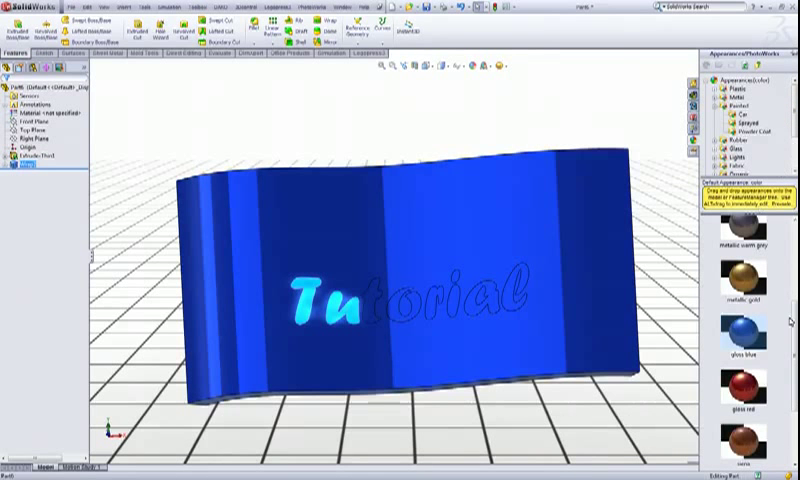
scroll("down", 3)
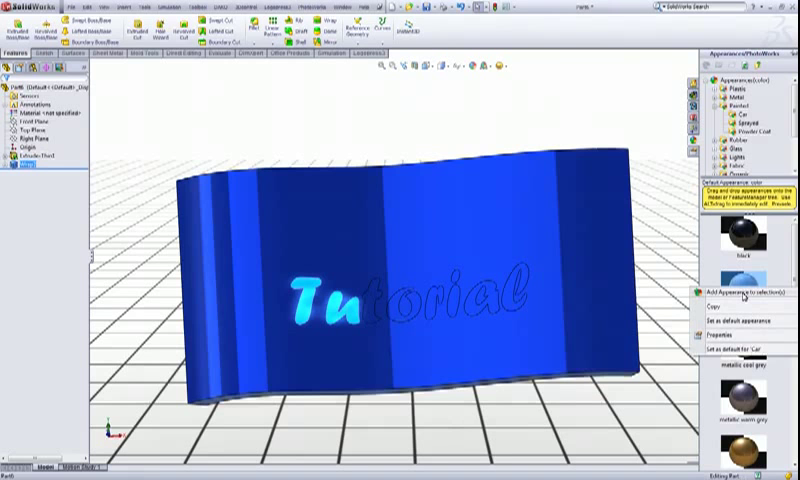
left_click(748, 292)
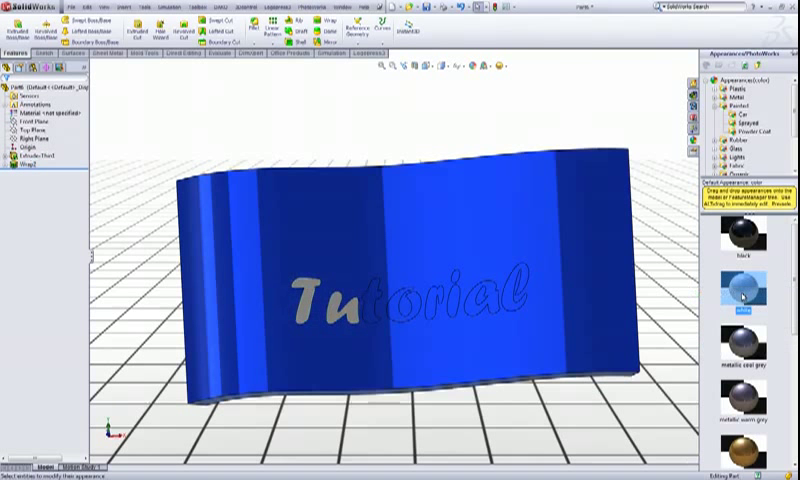